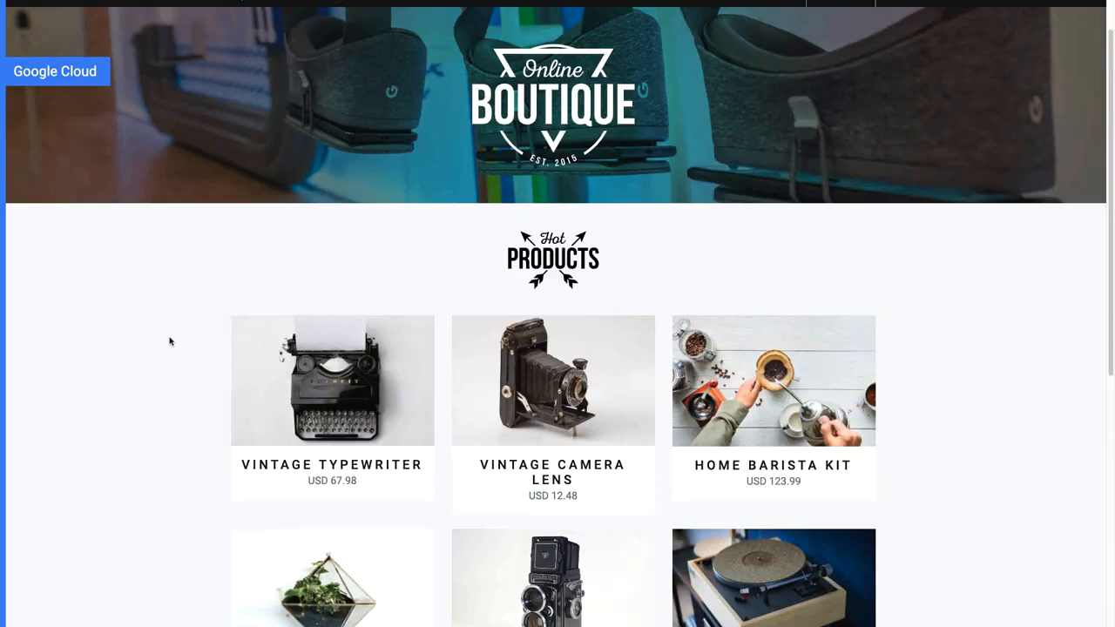
Step: Open the Home Barista Kit product page (USD 123.99) from Hot Products
{"action": "left_click", "coordinate": [773, 381]}
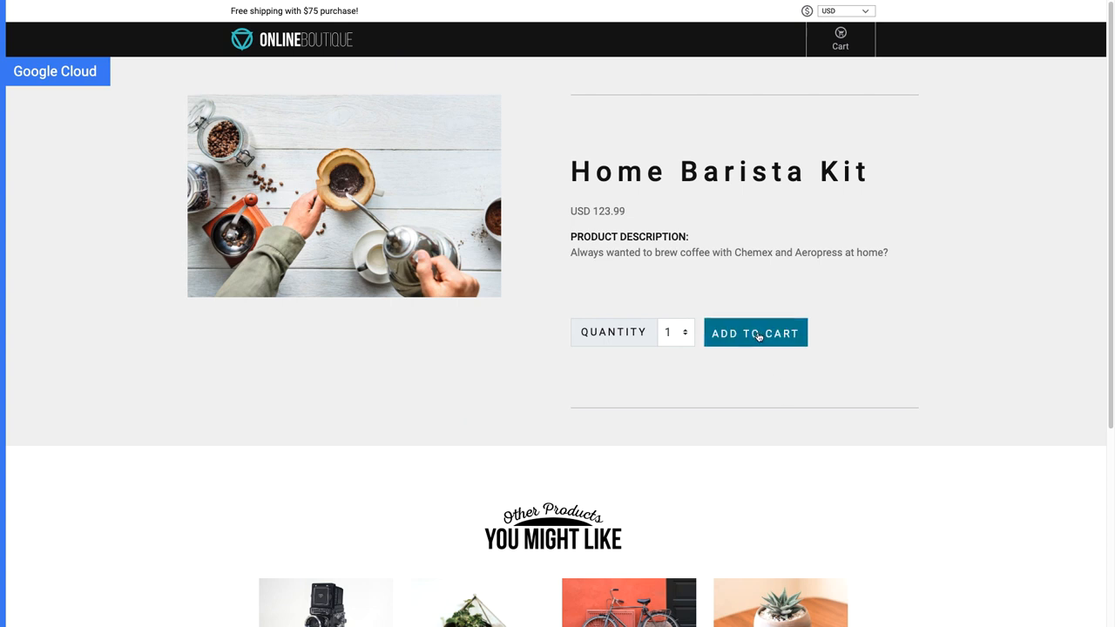